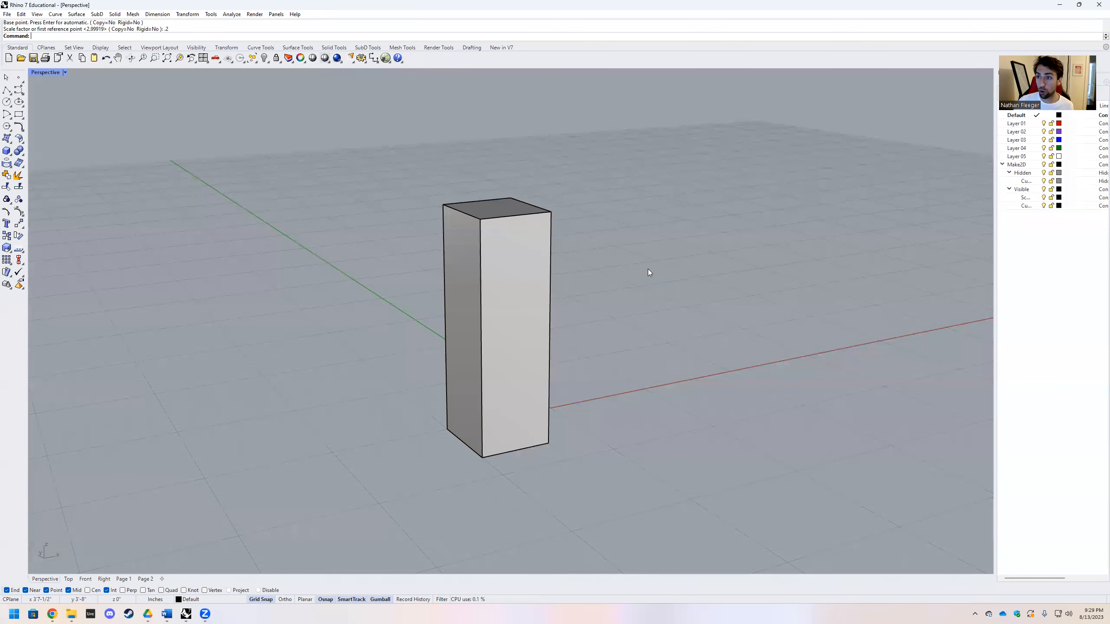
{"action": "mouse_move", "coordinate": [515, 264]}
{"action": "type", "text": "Scale1D"}
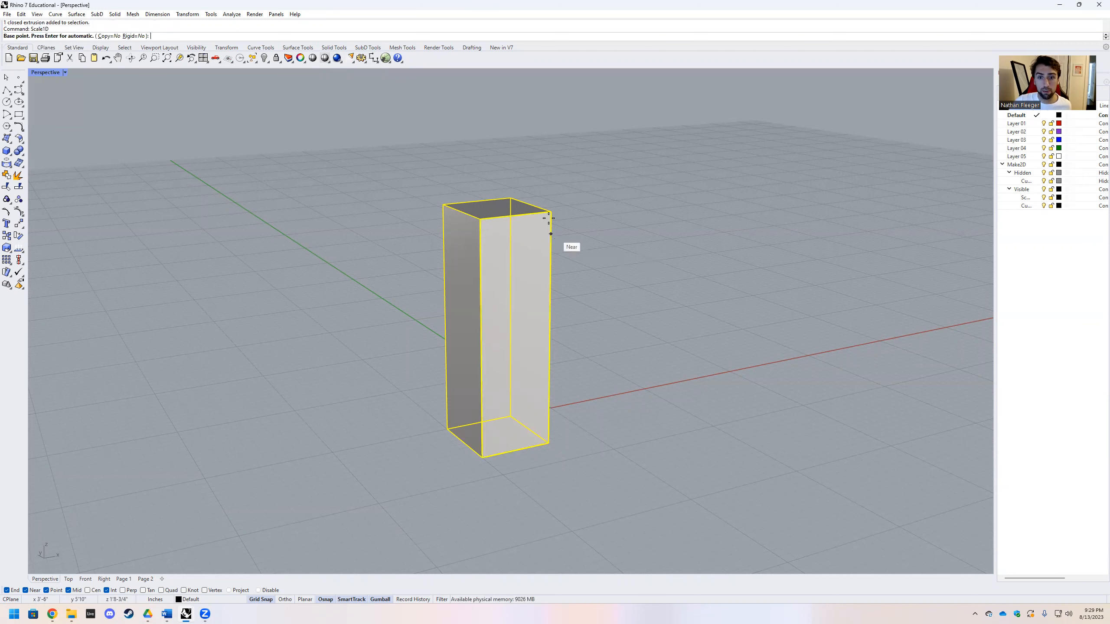
- Snap the Scale1D base point to the tall box's top corner
{"action": "left_click", "coordinate": [548, 223]}
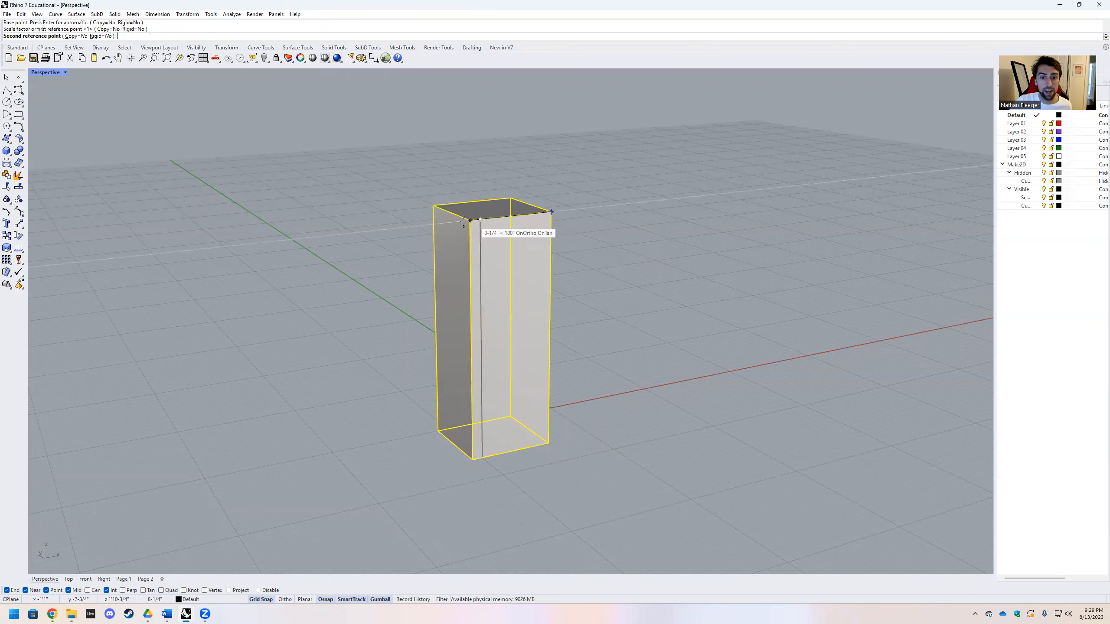